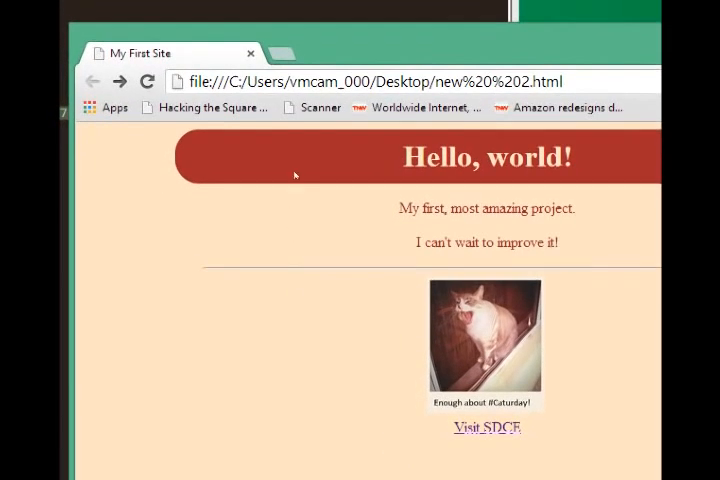
{"action": "mouse_move", "coordinate": [300, 152]}
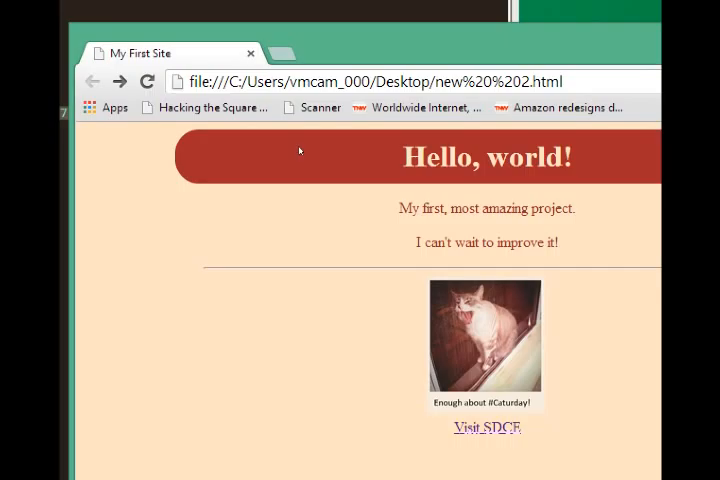
{"action": "mouse_move", "coordinate": [312, 128]}
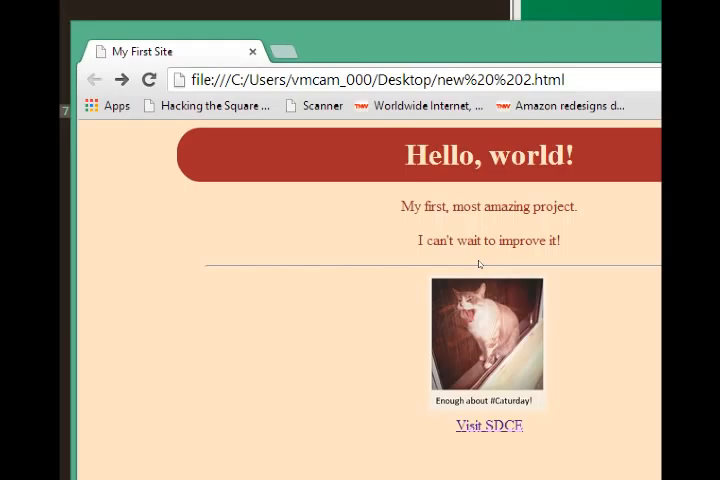
{"action": "mouse_move", "coordinate": [478, 264]}
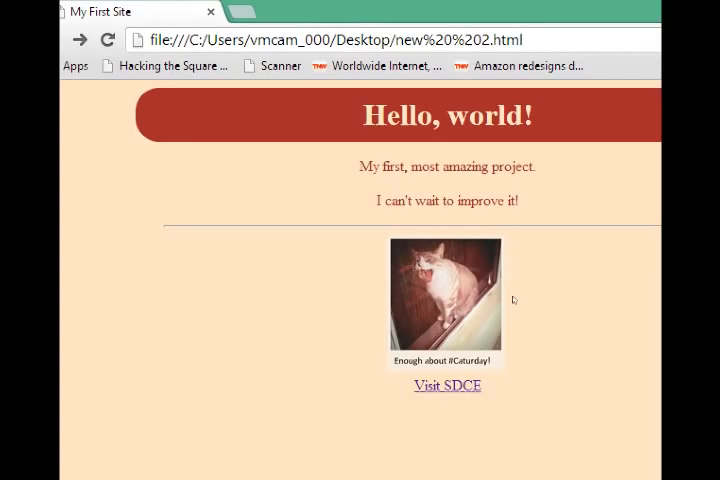
{"action": "mouse_move", "coordinate": [448, 228]}
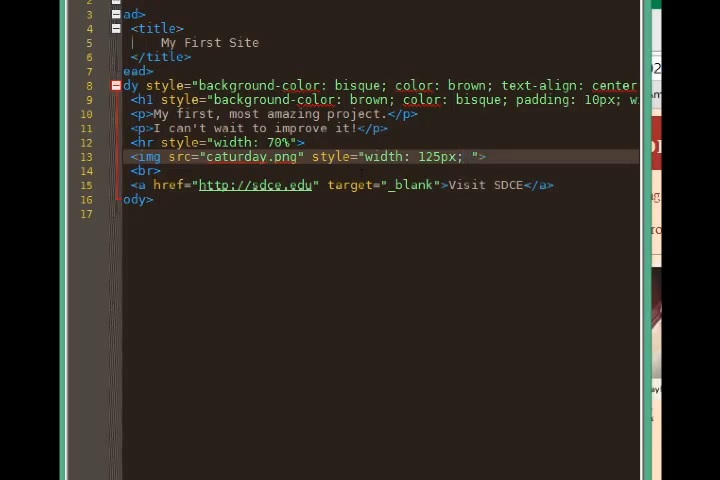
{"action": "type", "text": "box"}
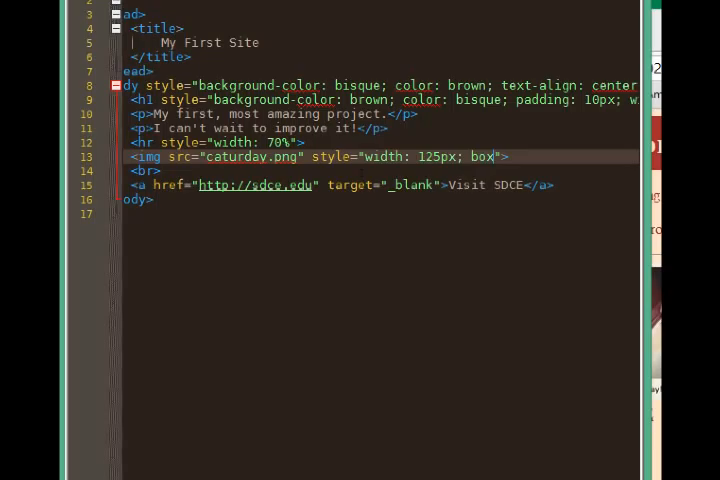
{"action": "type", "text": "-"}
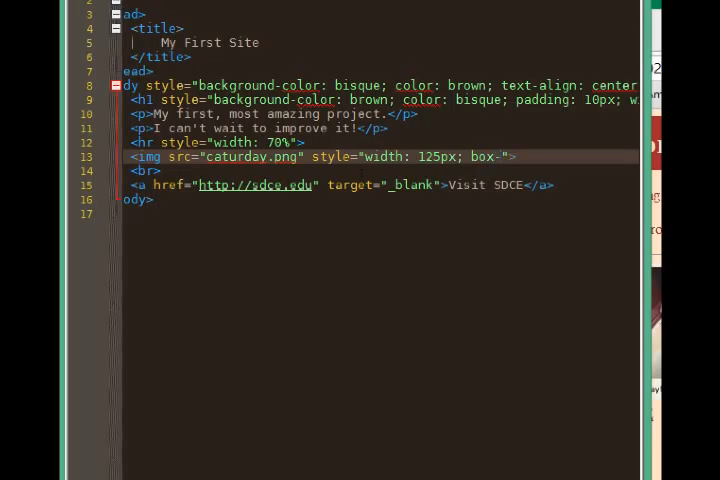
{"action": "type", "text": "shadow:"}
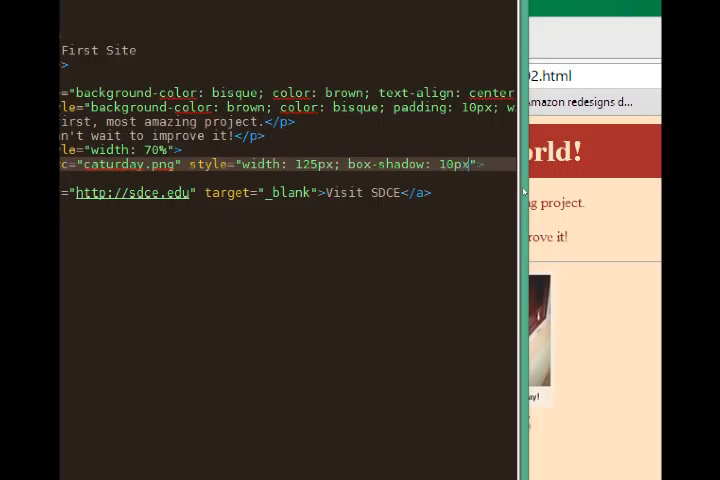
{"action": "type", "text": "10px"}
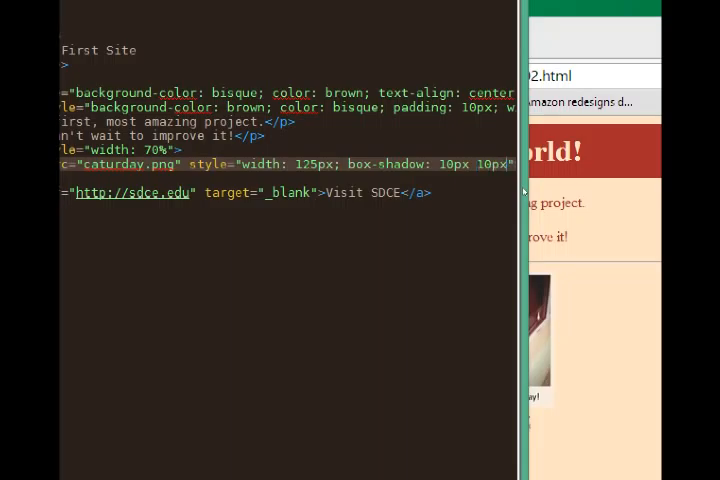
{"action": "scroll", "scroll_direction": "right", "scroll_amount": 3}
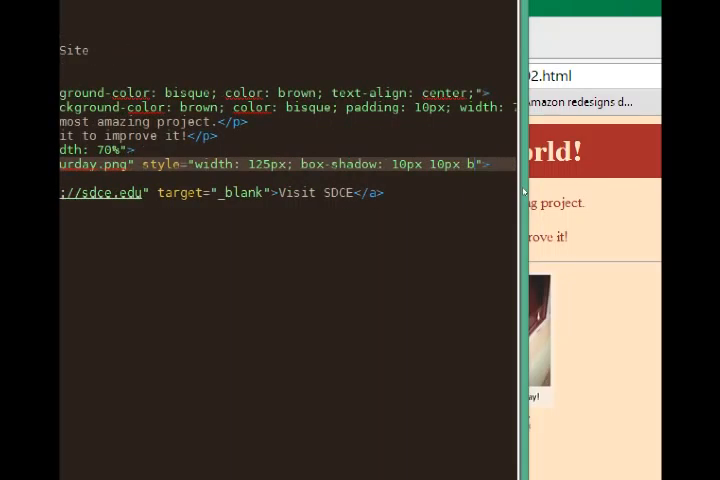
{"action": "type", "text": "5px"}
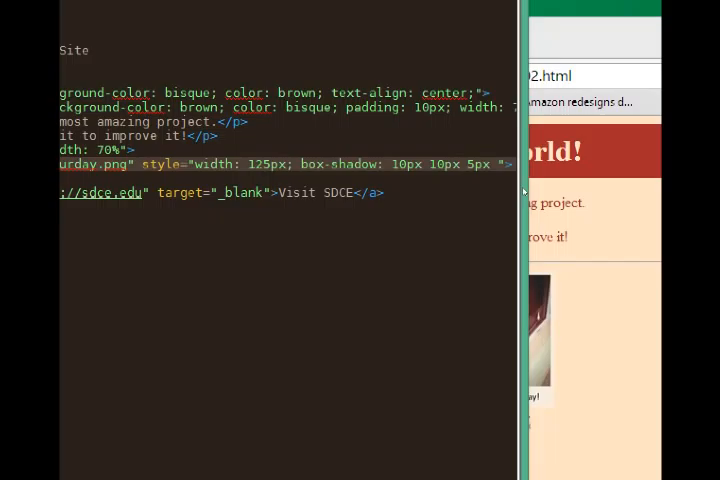
{"action": "type", "text": "black;"}
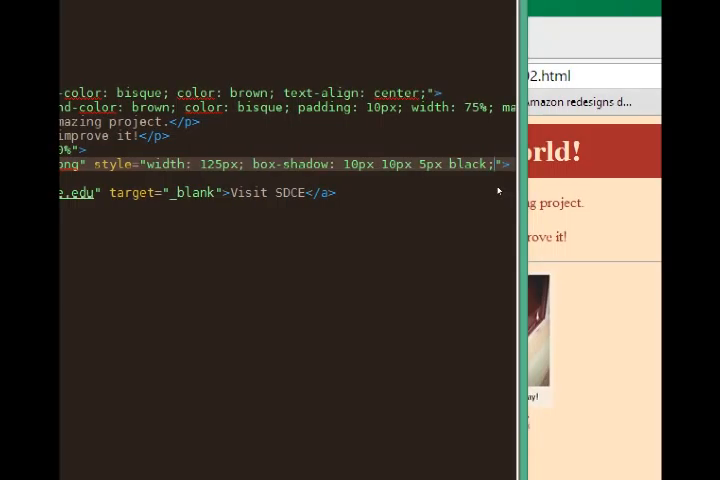
{"action": "mouse_move", "coordinate": [498, 190]}
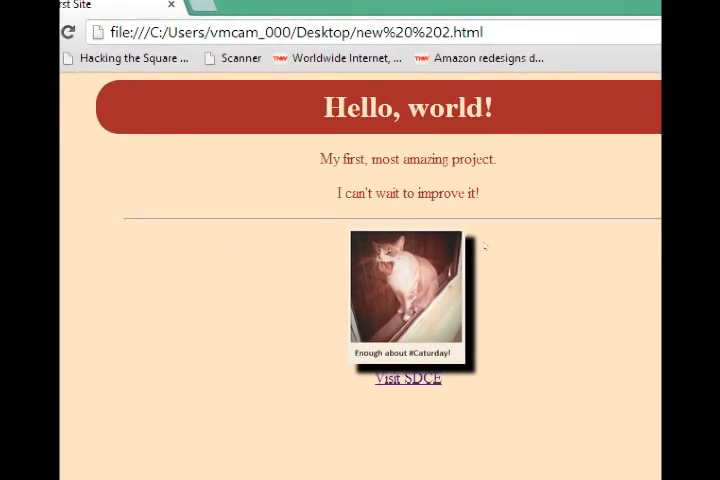
{"action": "mouse_move", "coordinate": [490, 236]}
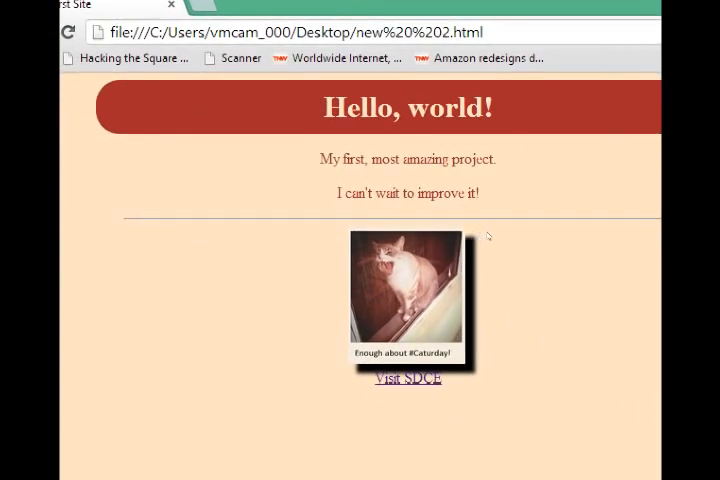
{"action": "mouse_move", "coordinate": [452, 282]}
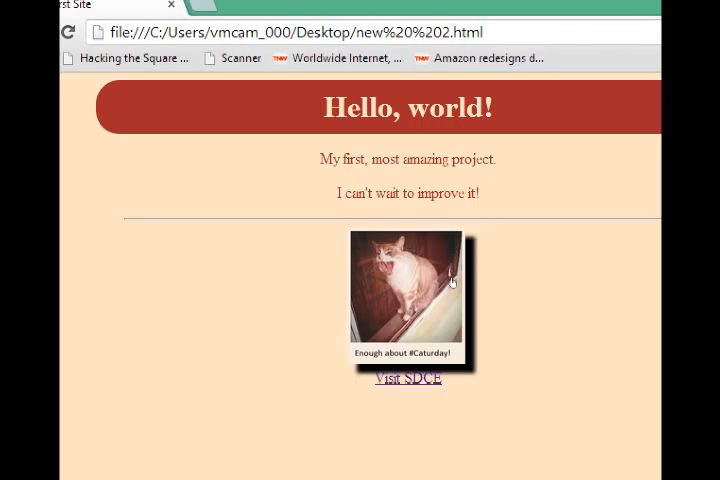
{"action": "mouse_move", "coordinate": [486, 262]}
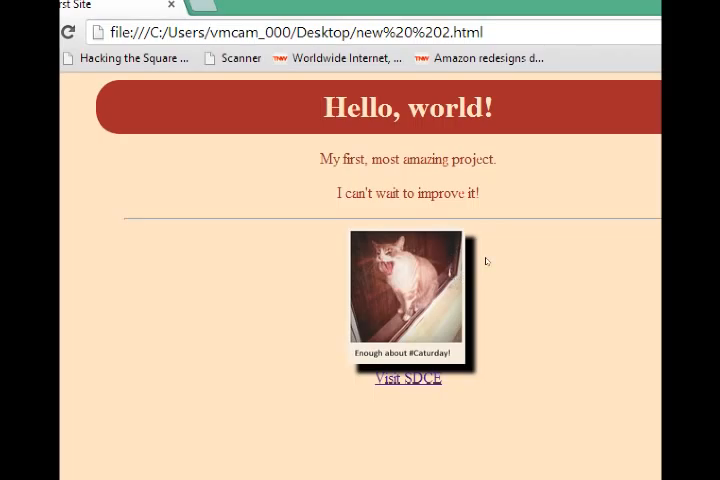
{"action": "mouse_move", "coordinate": [404, 244]}
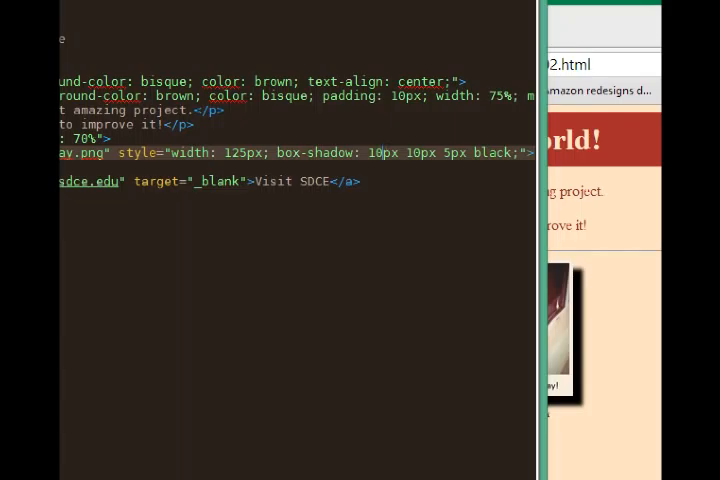
{"action": "type", "text": "3px"}
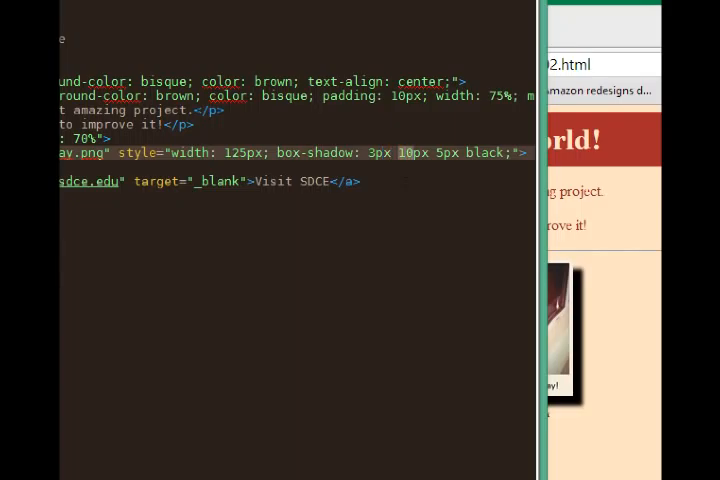
{"action": "type", "text": "5px"}
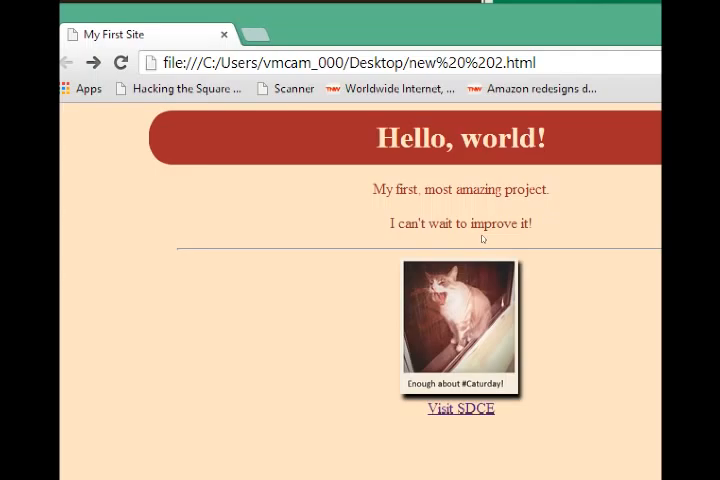
{"action": "mouse_move", "coordinate": [486, 240]}
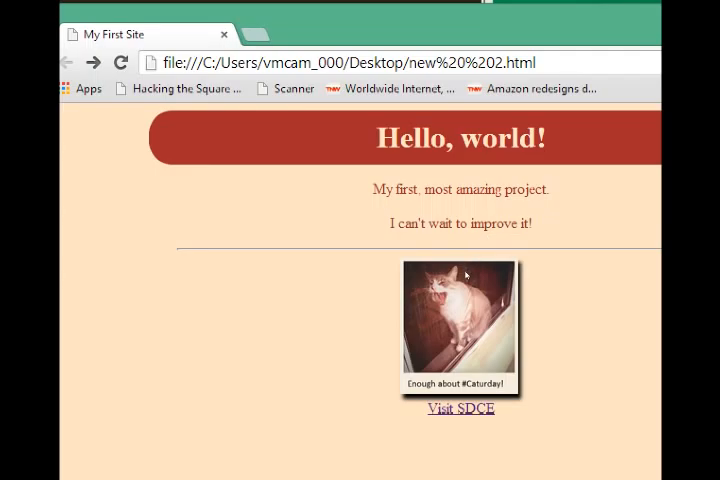
{"action": "mouse_move", "coordinate": [452, 264]}
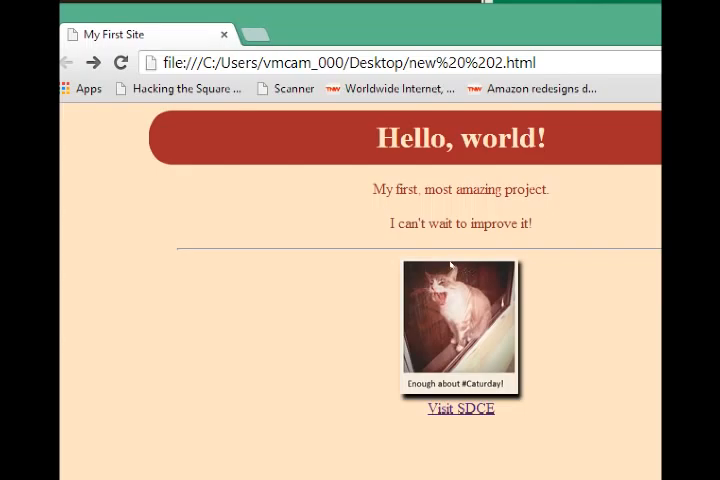
{"action": "mouse_move", "coordinate": [480, 270]}
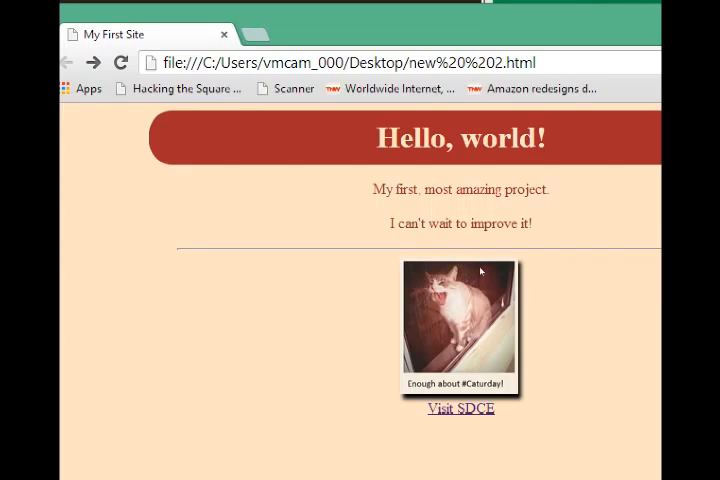